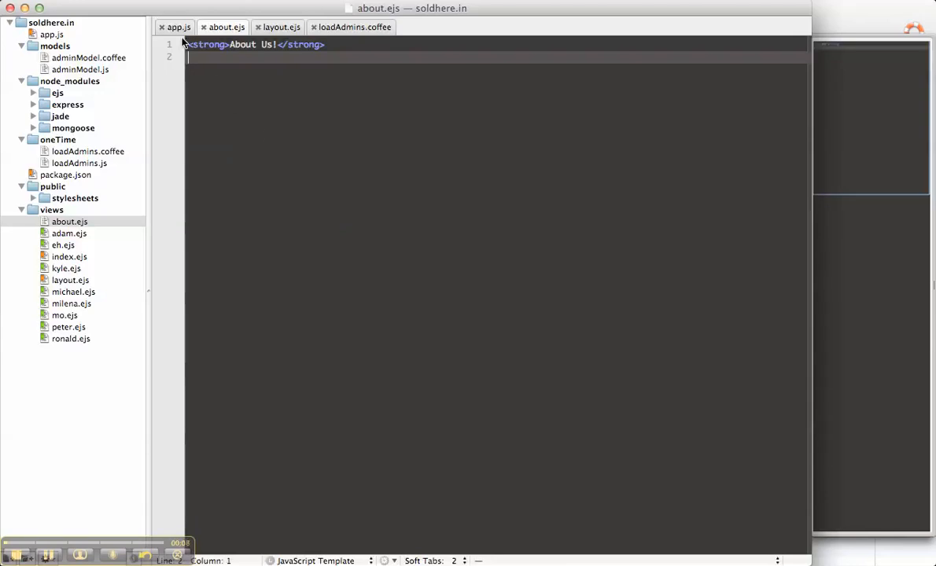
# Step: In app.js, add line 7: var Admin = require('models/adminModel').Admin
pyautogui.click(179, 26)
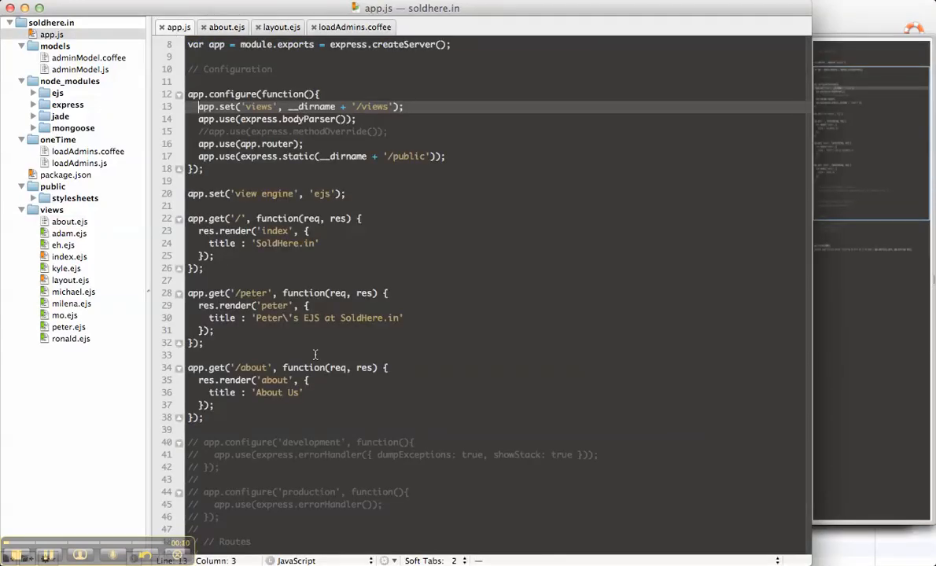
pyautogui.scroll(3)
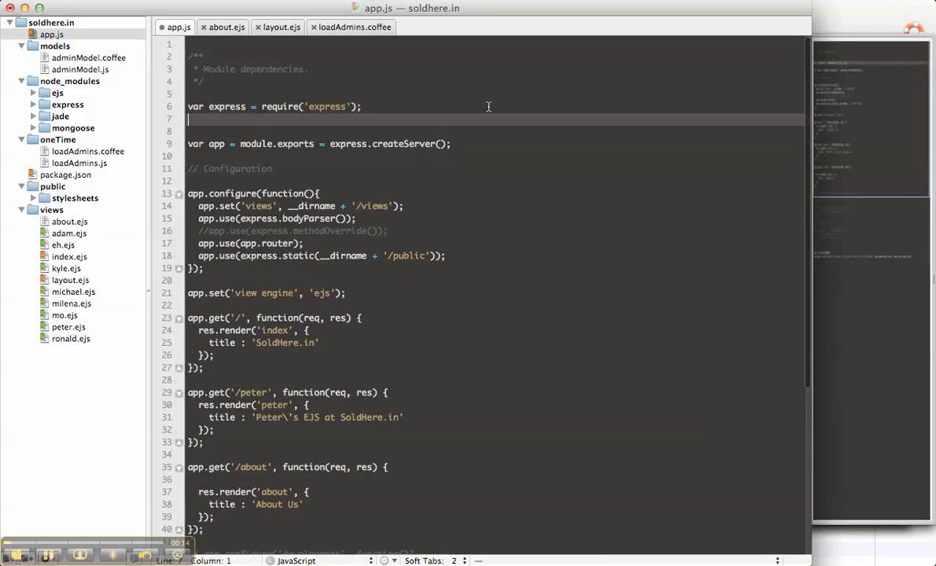
pyautogui.write('var Admin')
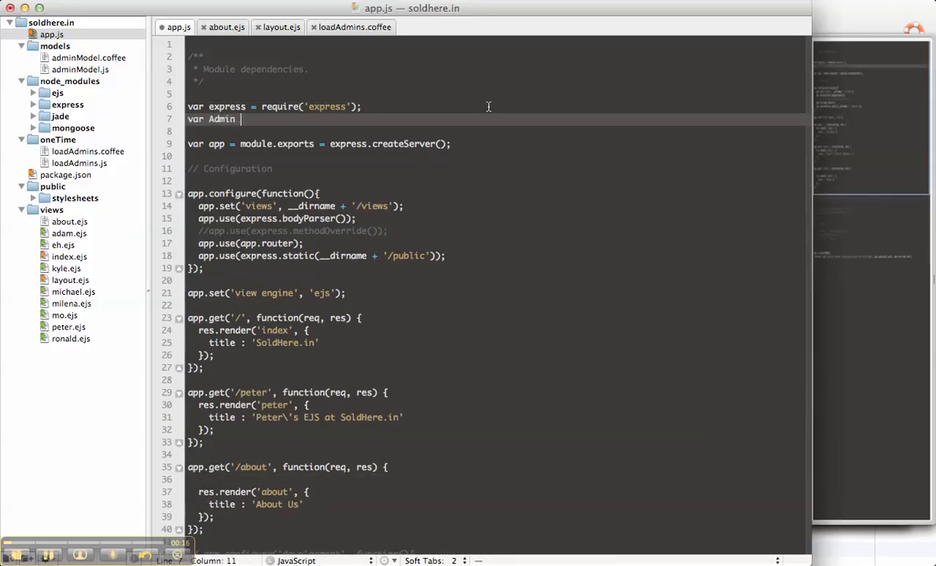
pyautogui.write("= require('')")
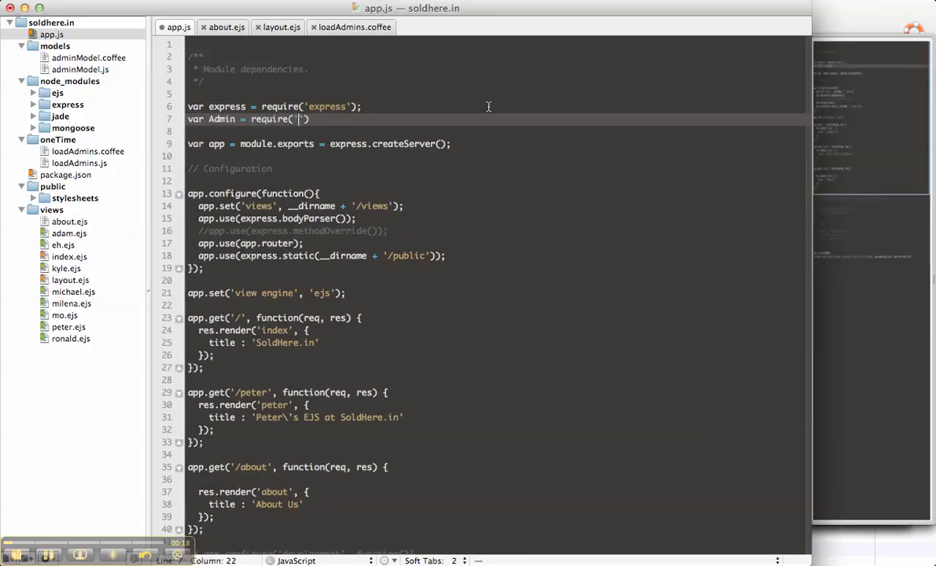
pyautogui.write('mogels/')
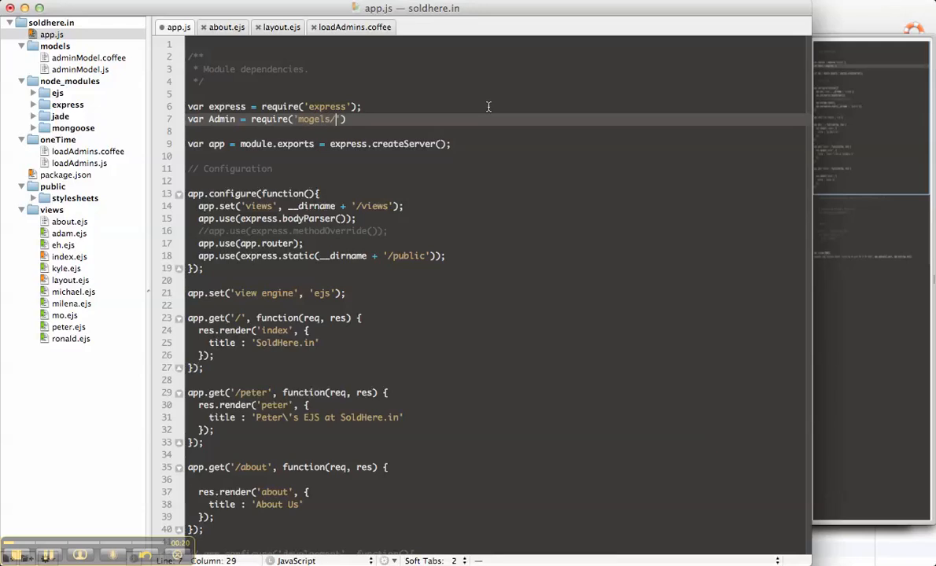
pyautogui.write('models/')
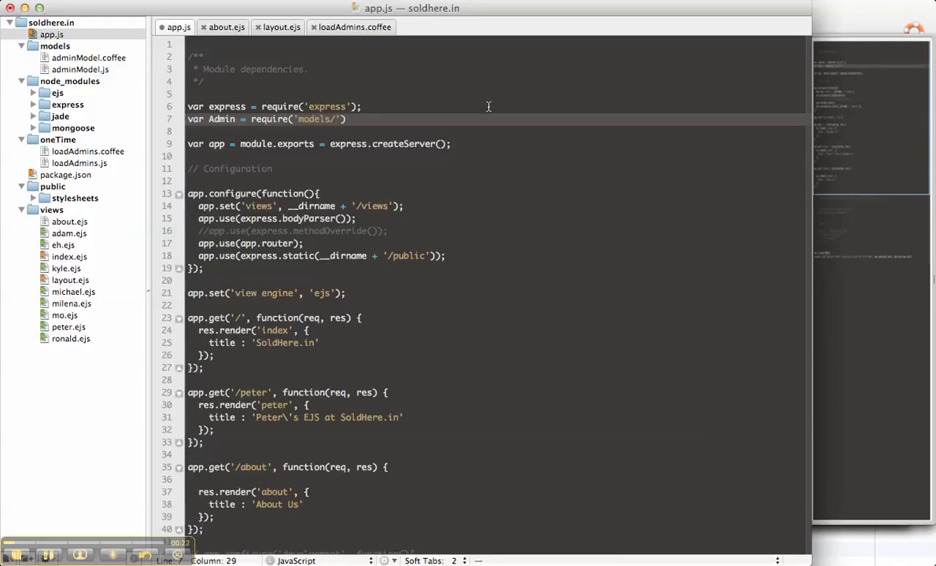
pyautogui.write('l')
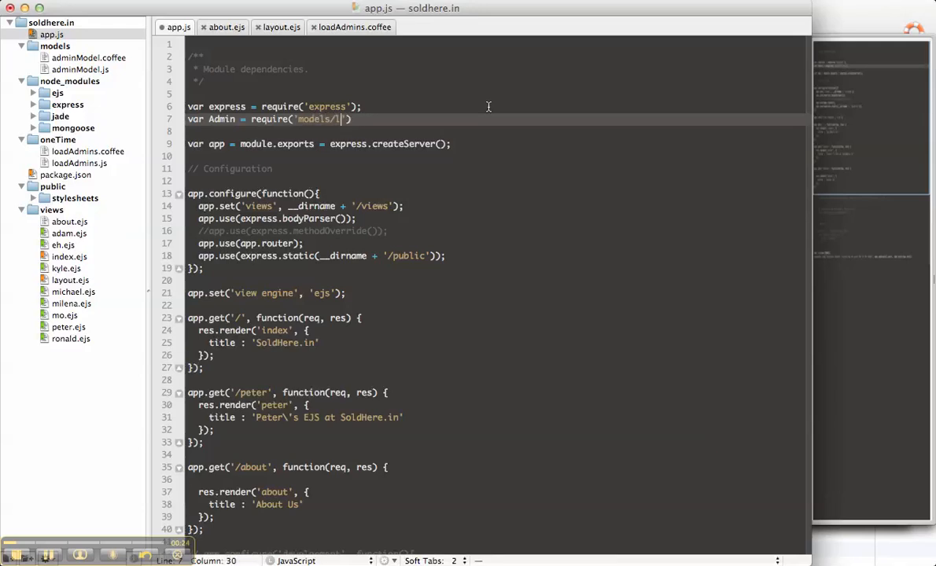
pyautogui.write('adminModel')
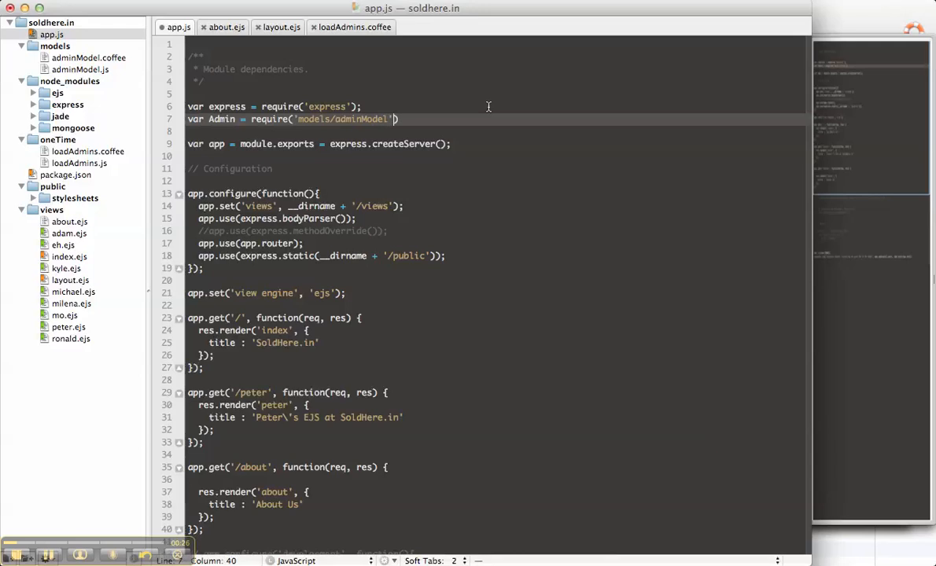
pyautogui.write('.Admin')
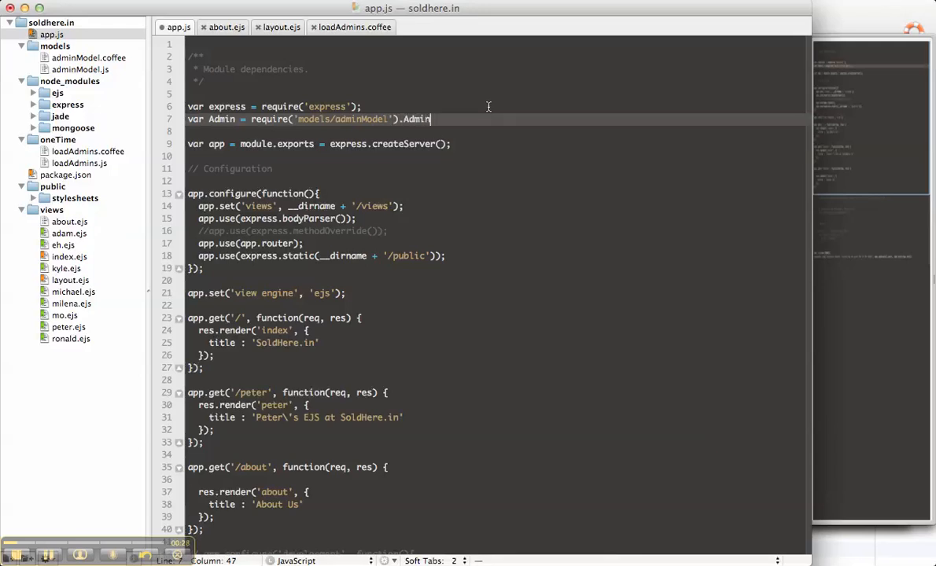
# Step: Start the /about route with Admin.find({}, function(err, res) { and add blank lines
pyautogui.scroll(-3)
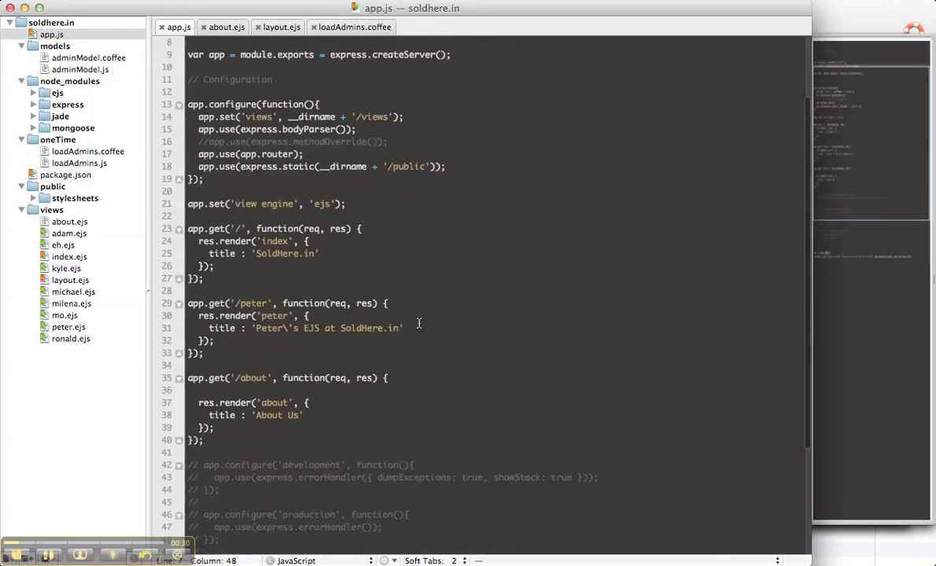
pyautogui.click(368, 390)
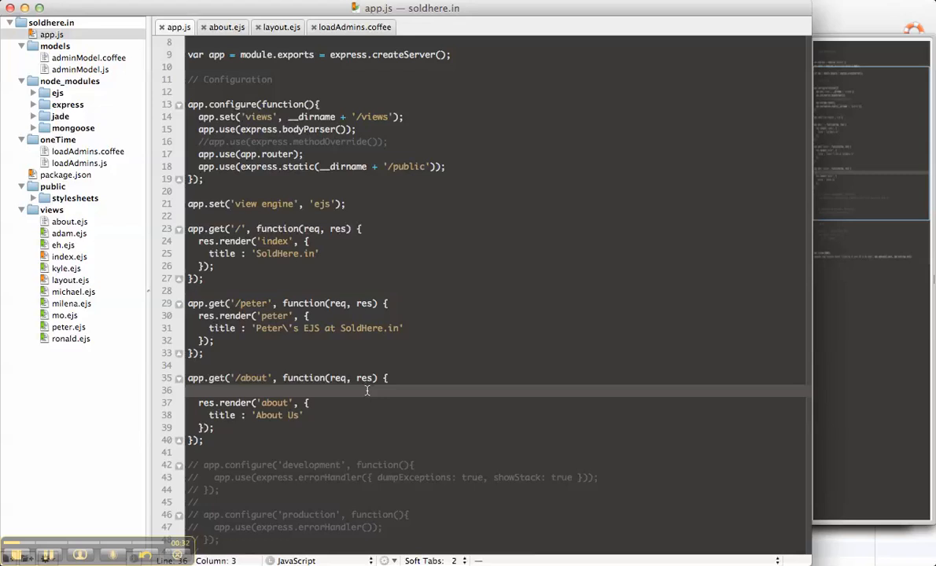
pyautogui.write('Admin.')
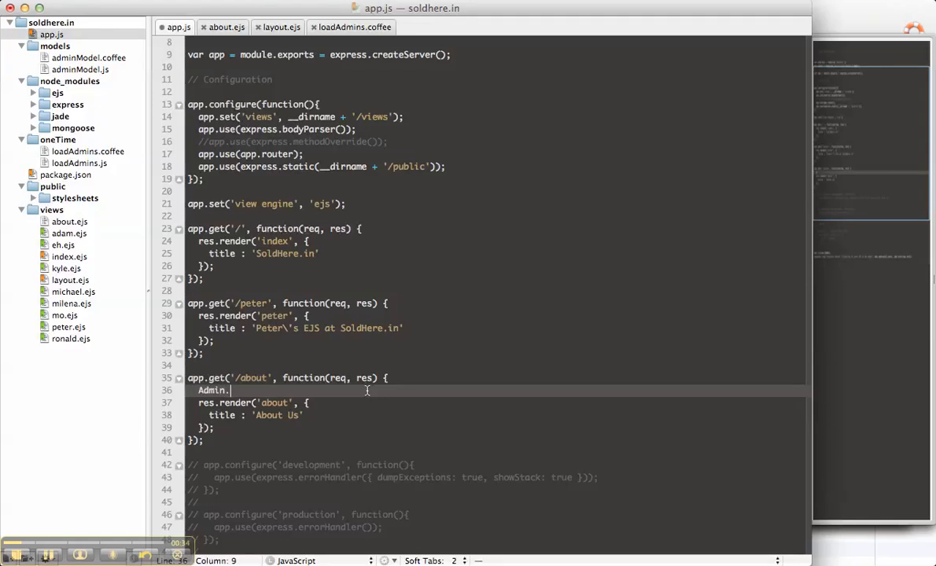
pyautogui.write('find()')
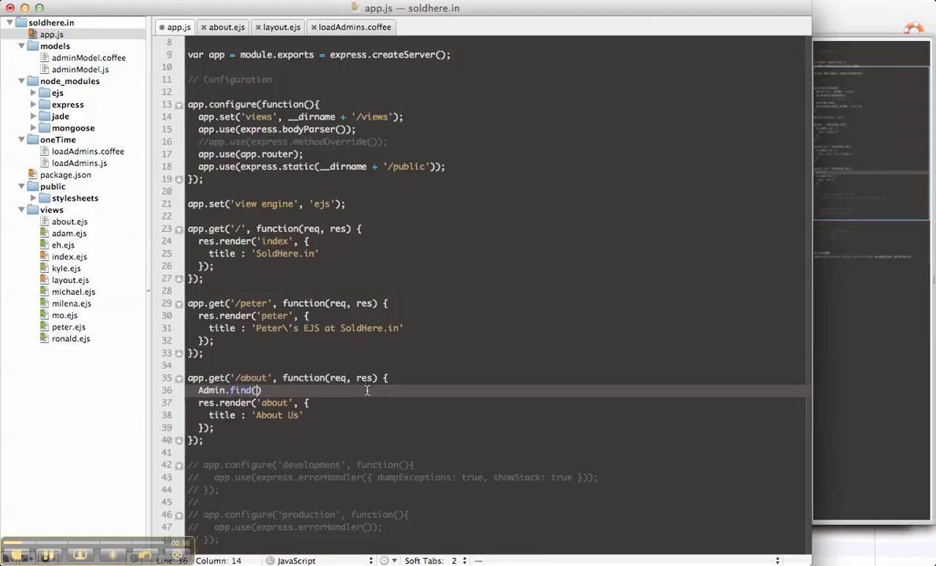
pyautogui.write('{}')
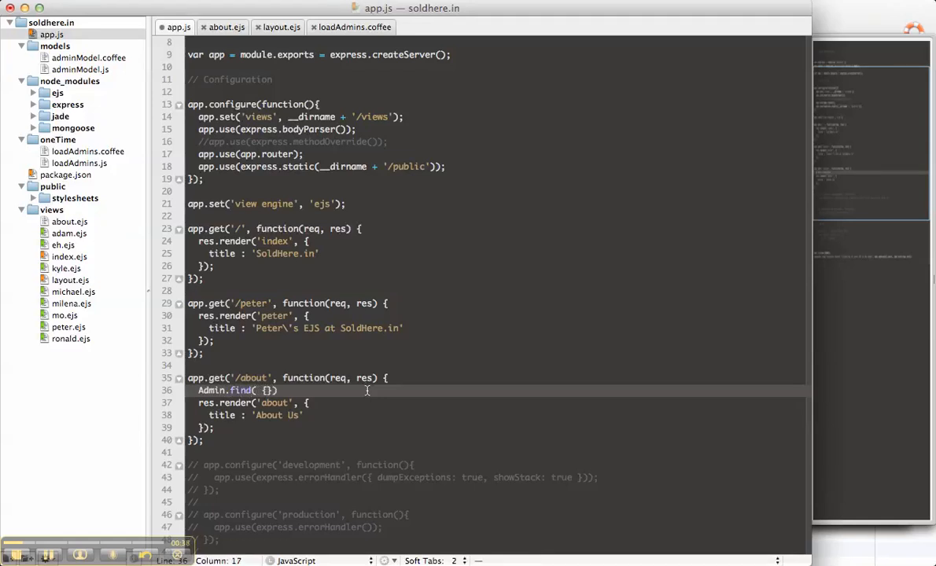
pyautogui.press('Backspace')
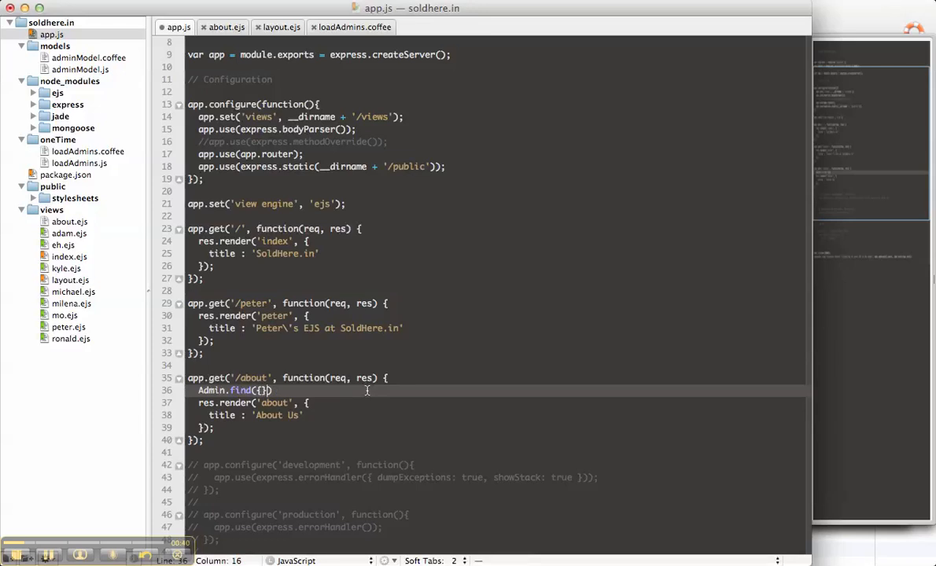
pyautogui.write(', (err)')
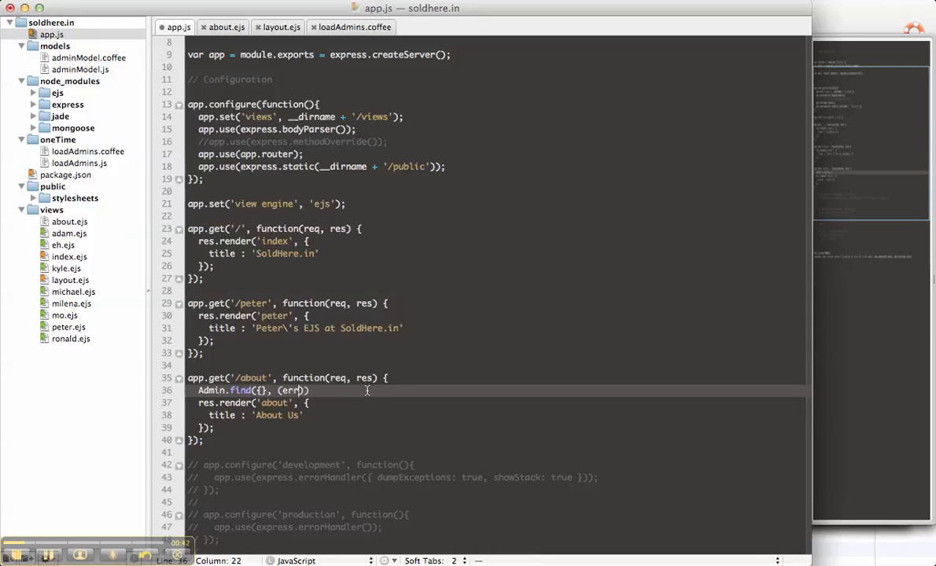
pyautogui.write(',')
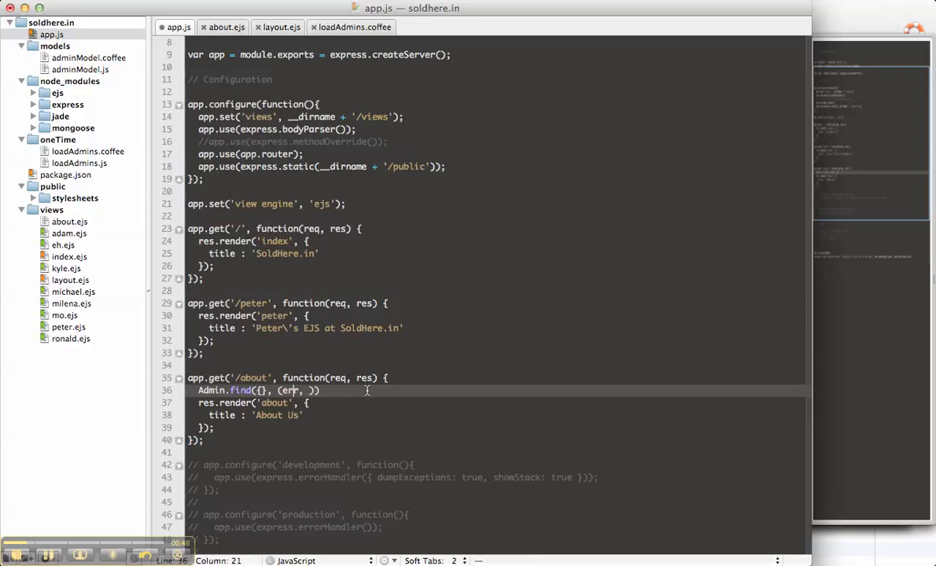
pyautogui.write('function')
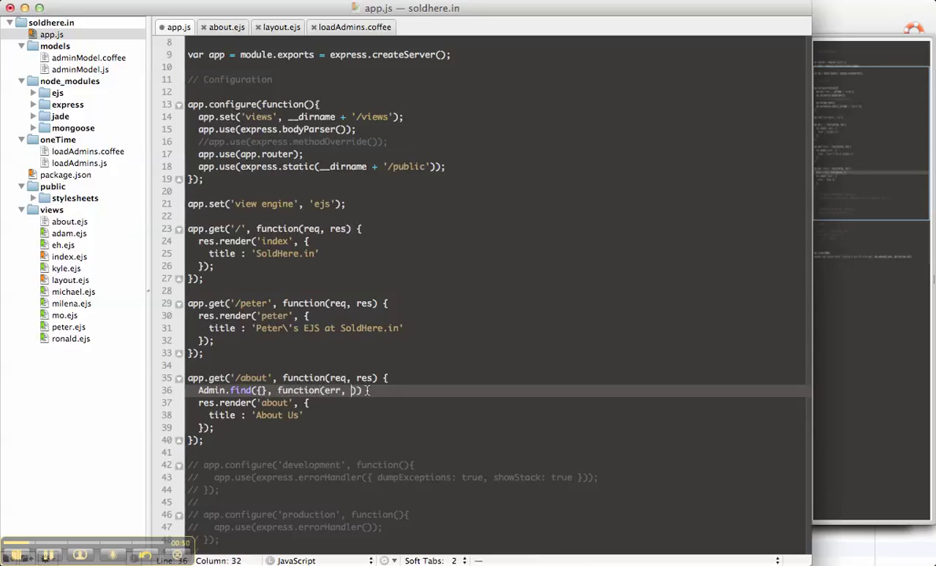
pyautogui.write('res) {')
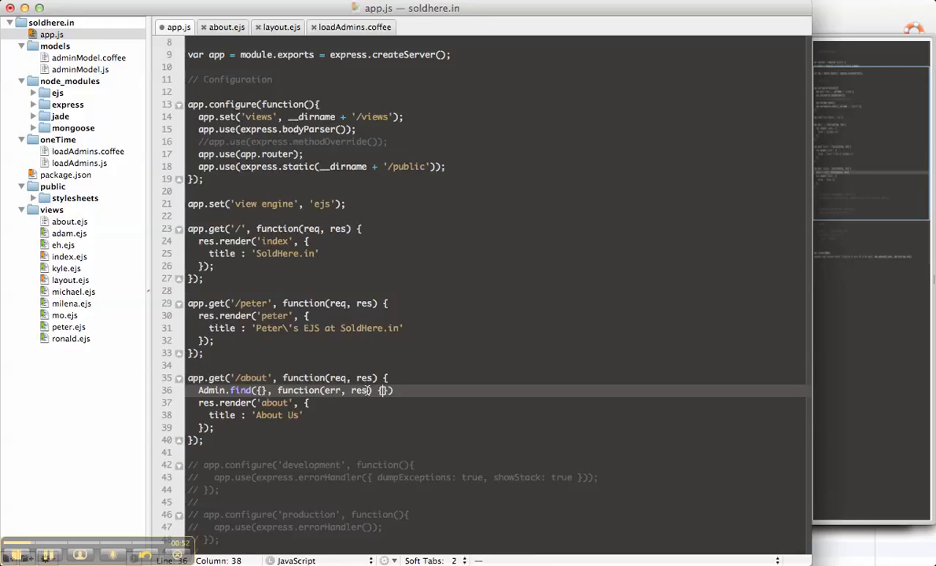
pyautogui.press('Return')
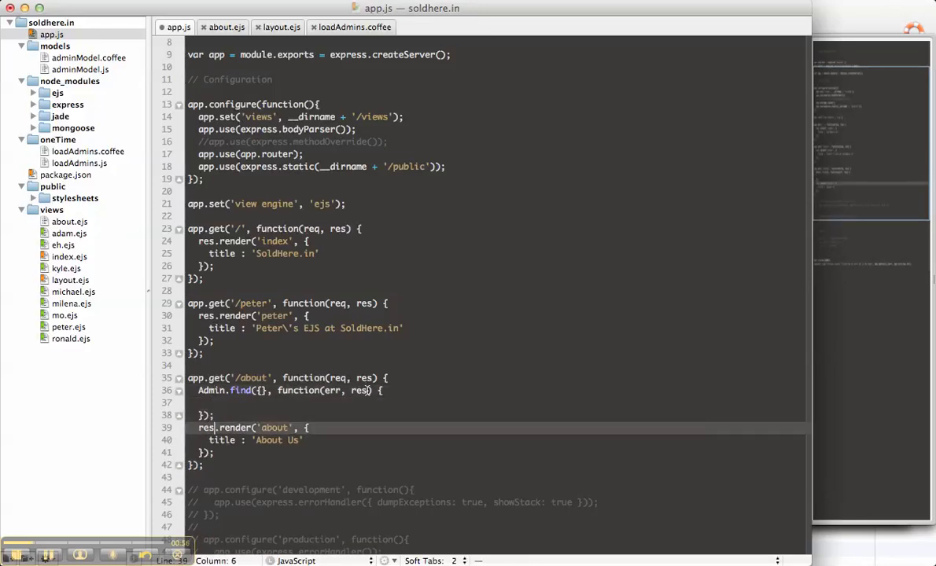
pyautogui.press('enter')
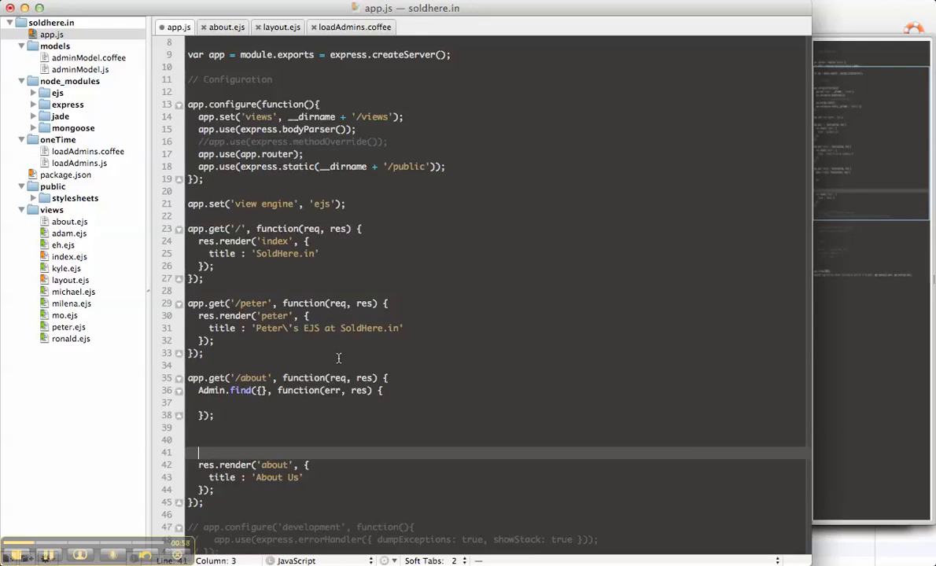
# Step: Log "in the callback" inside the Admin.find callback and "after Admin.find" after it
pyautogui.click(211, 391)
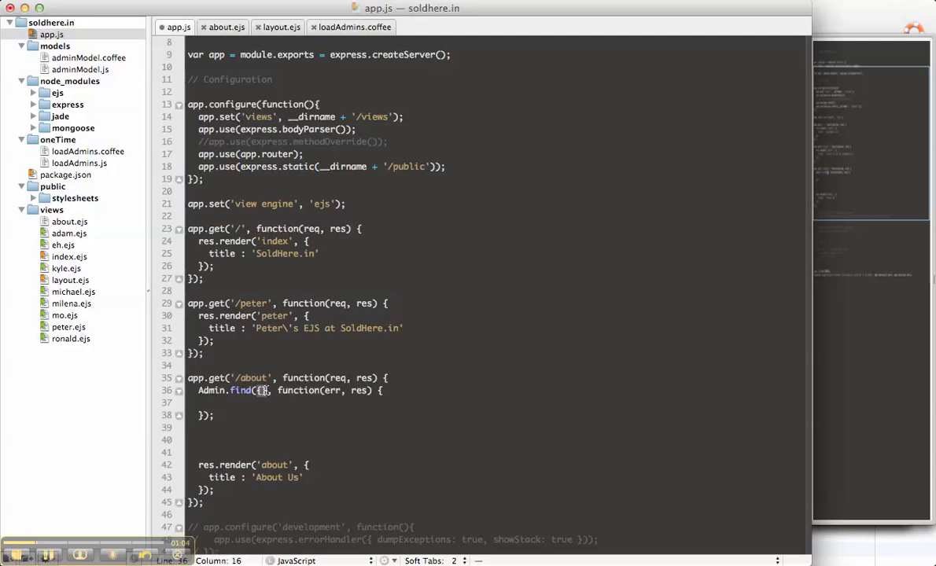
pyautogui.moveTo(356, 409)
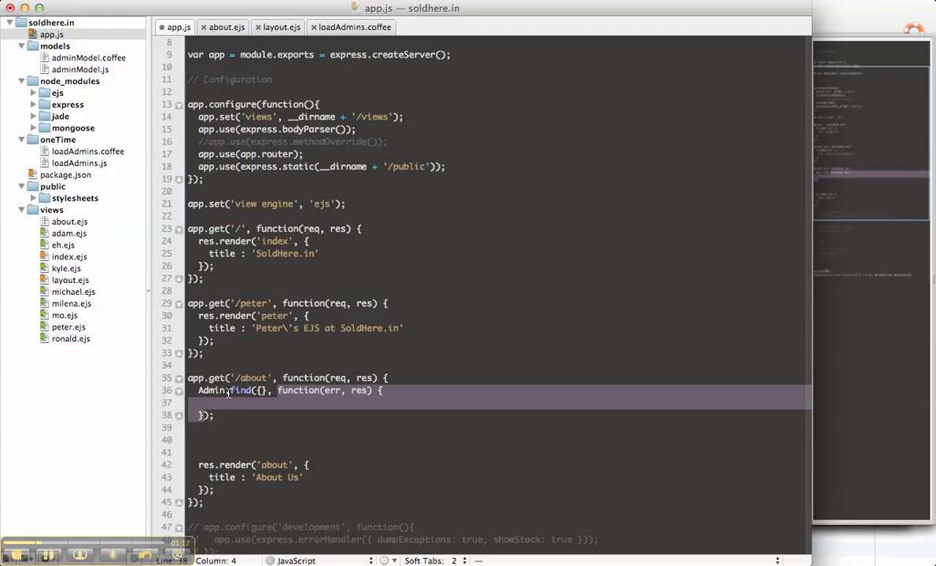
pyautogui.moveTo(201, 394)
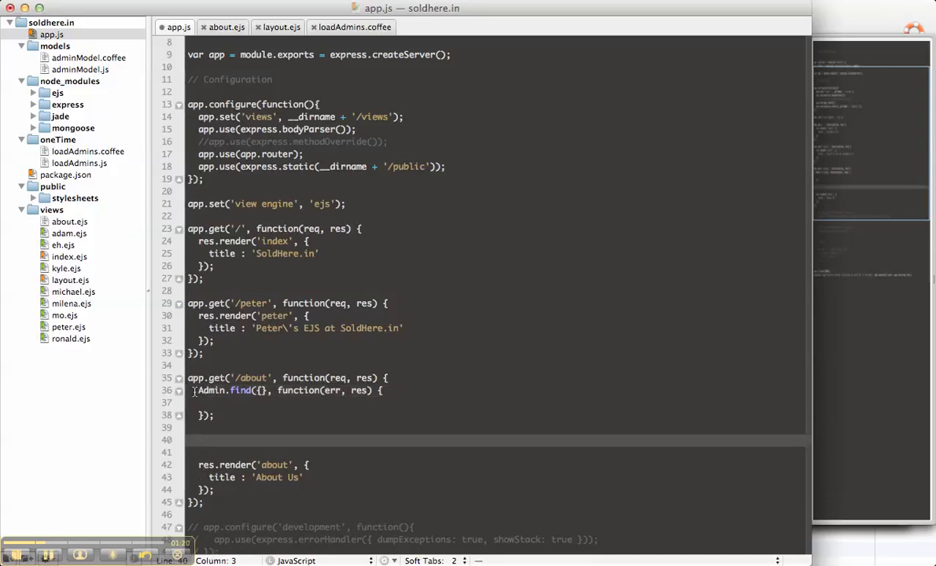
pyautogui.click(275, 391)
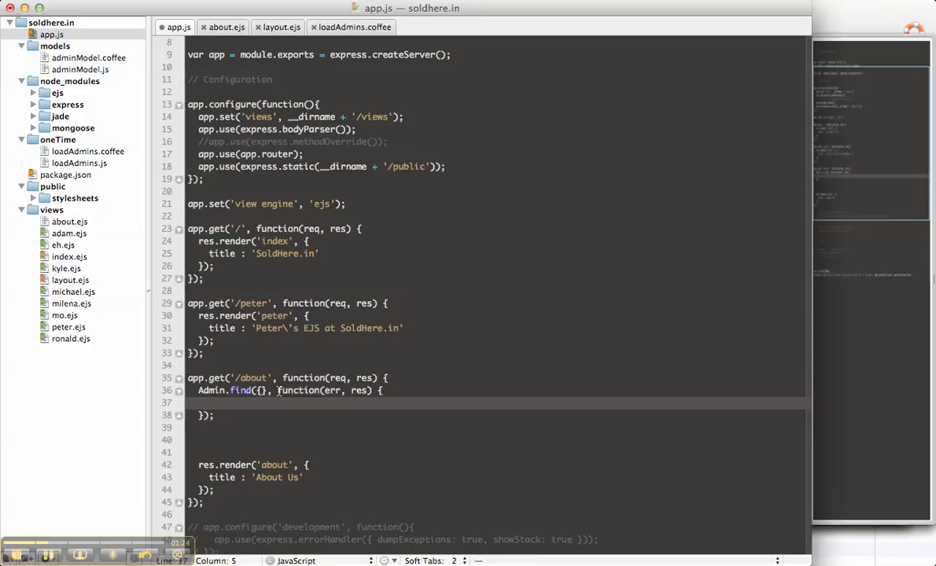
pyautogui.write('con')
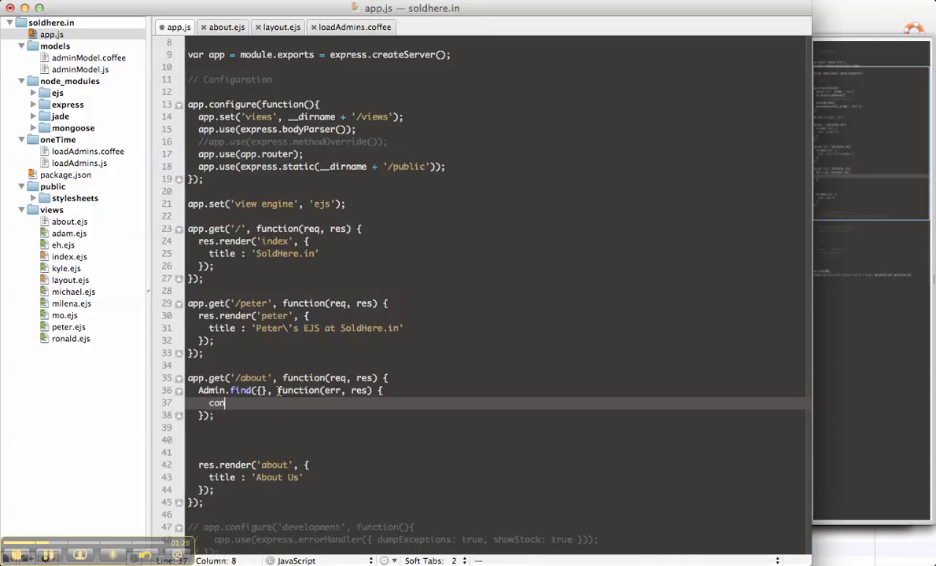
pyautogui.write('sole.l')
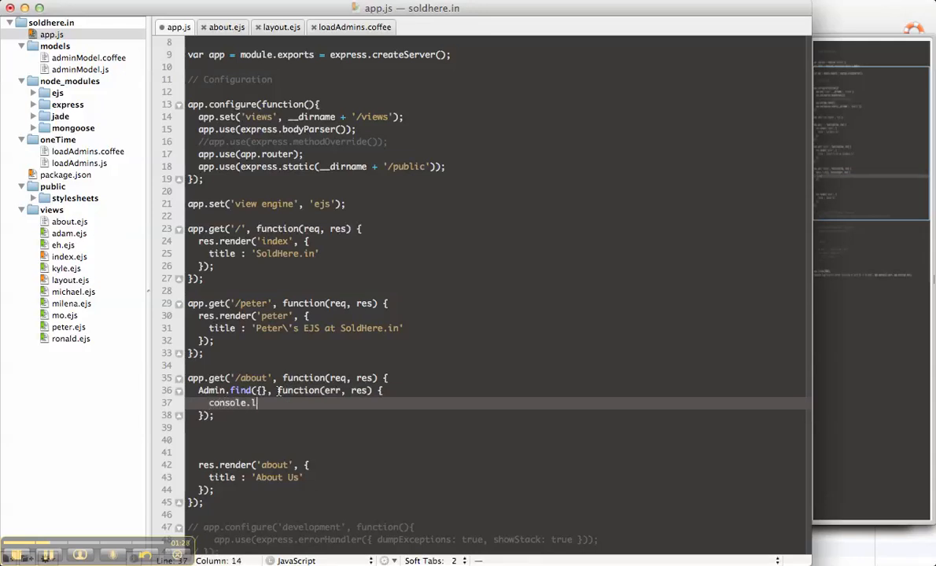
pyautogui.write('og( "in"')
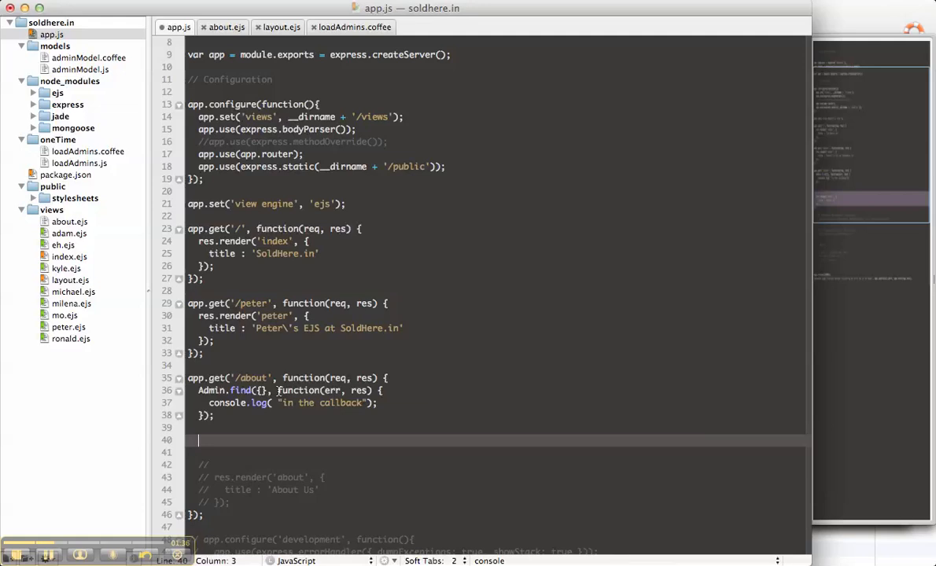
pyautogui.write('console.log( "')
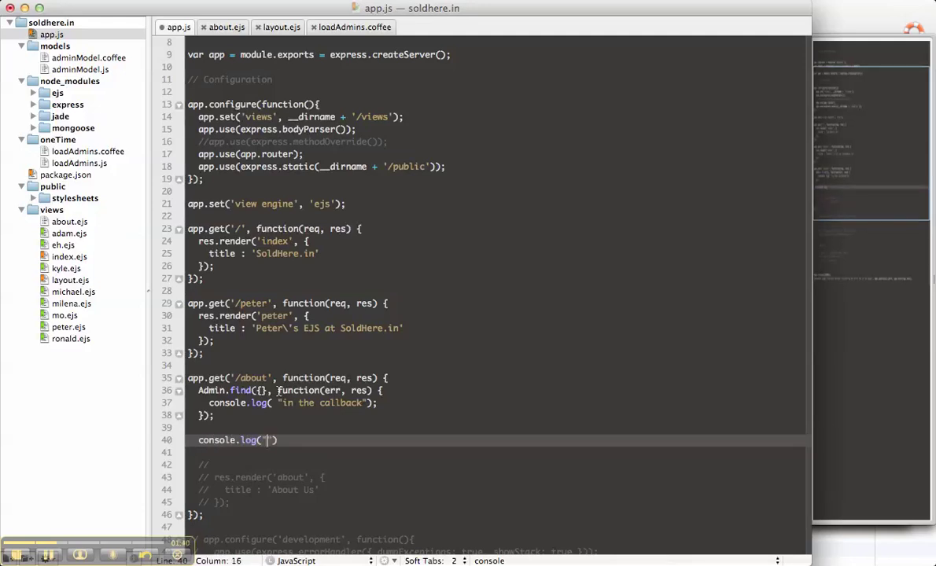
pyautogui.write('after Admin')
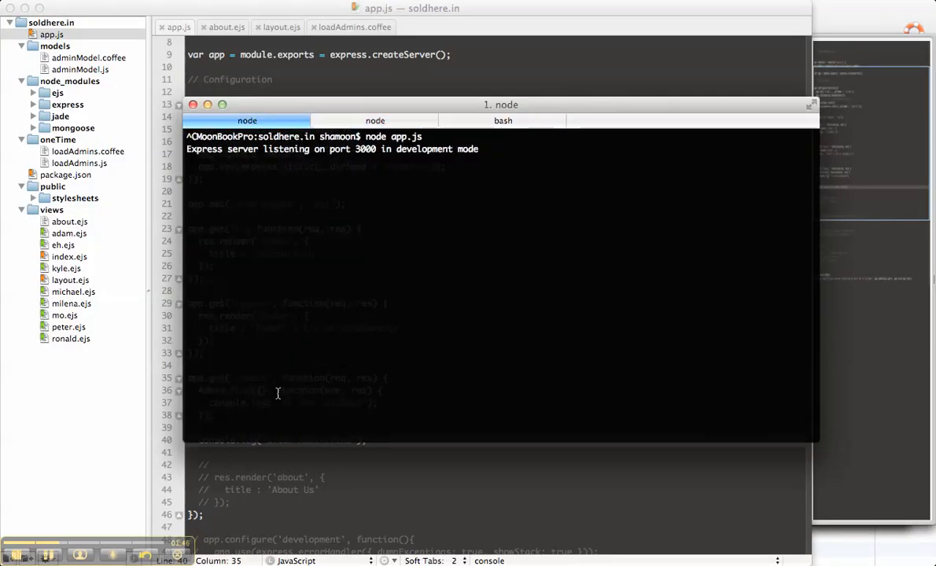
# Step: Run node app.js in Terminal's bash session
pyautogui.click(247, 120)
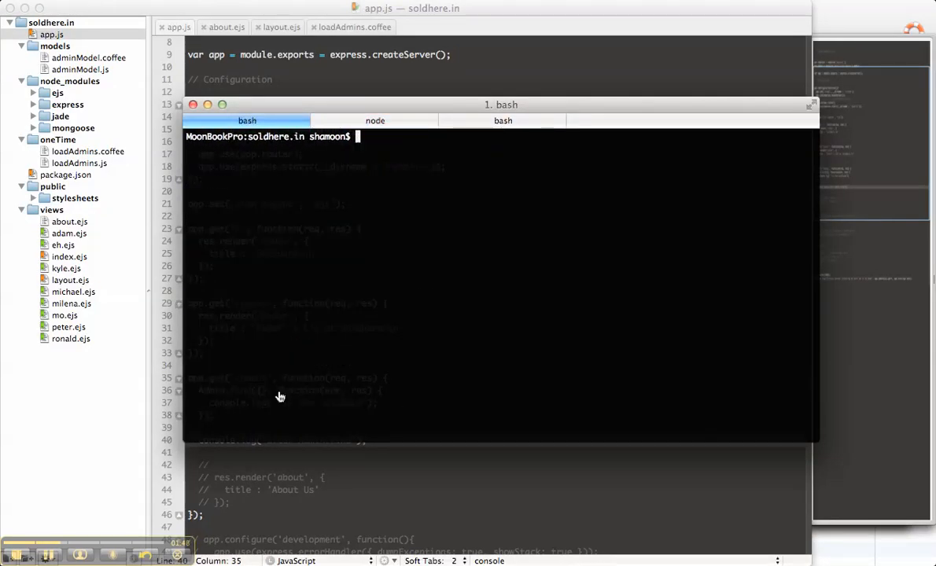
pyautogui.write('node app.js')
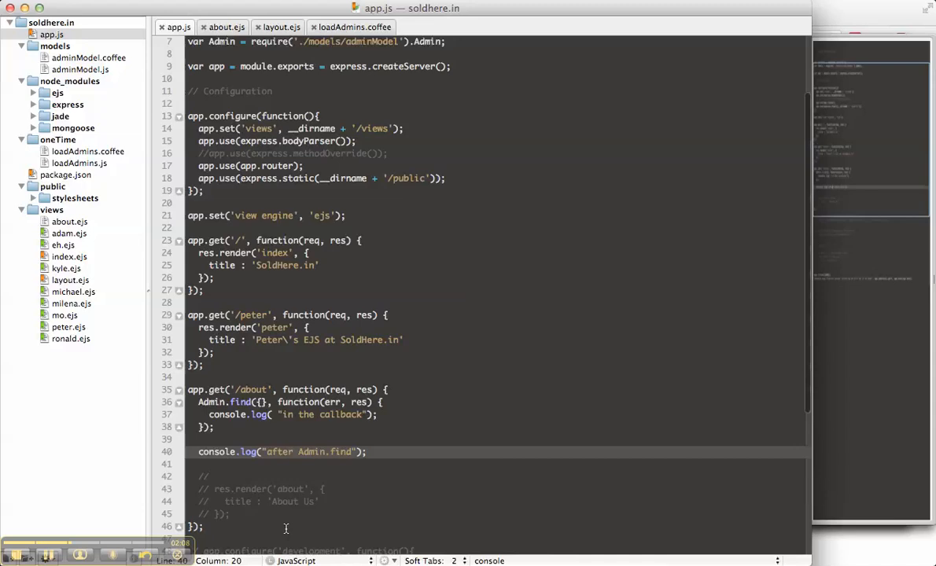
# Step: Check the mongoose code in loadAdmins.coffee, then return to app.js
pyautogui.scroll(-3)
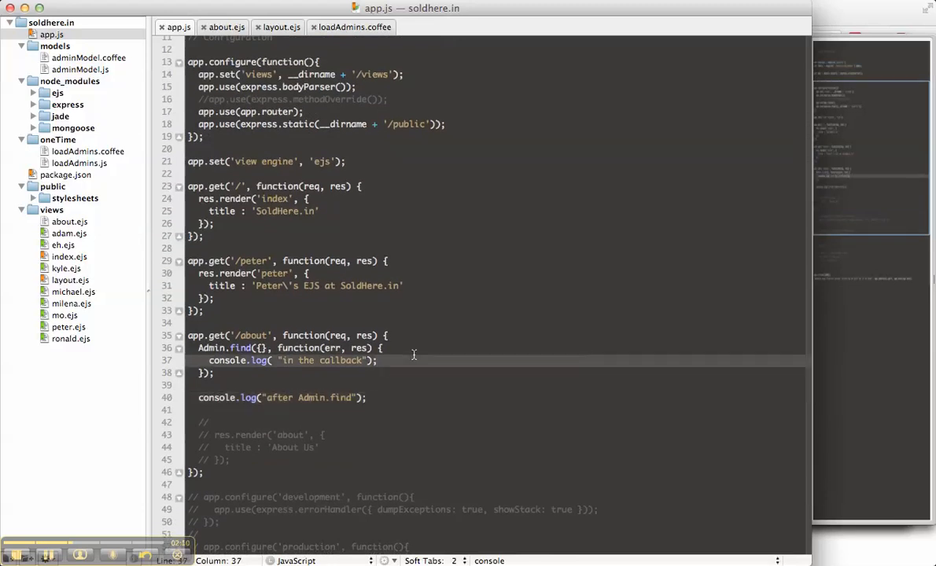
pyautogui.scroll(3)
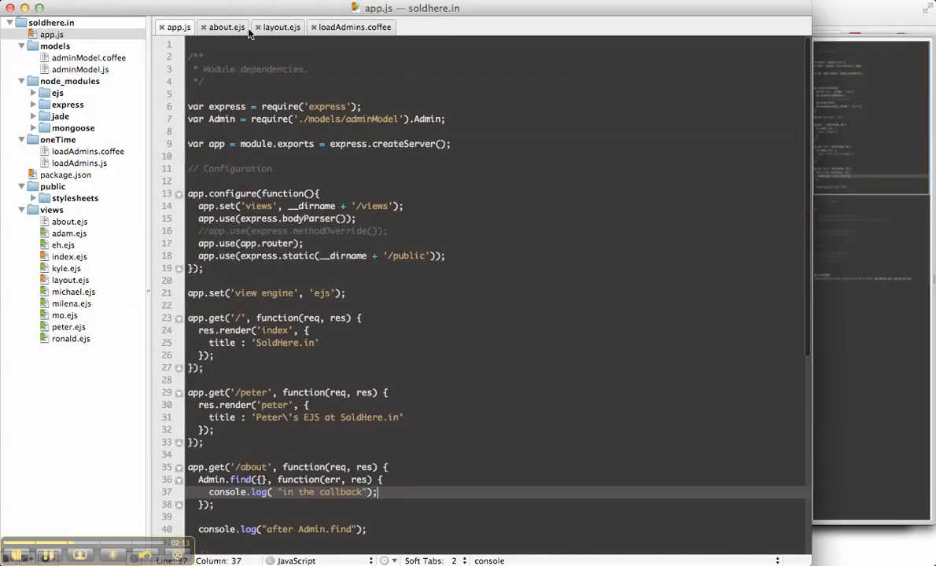
pyautogui.click(354, 27)
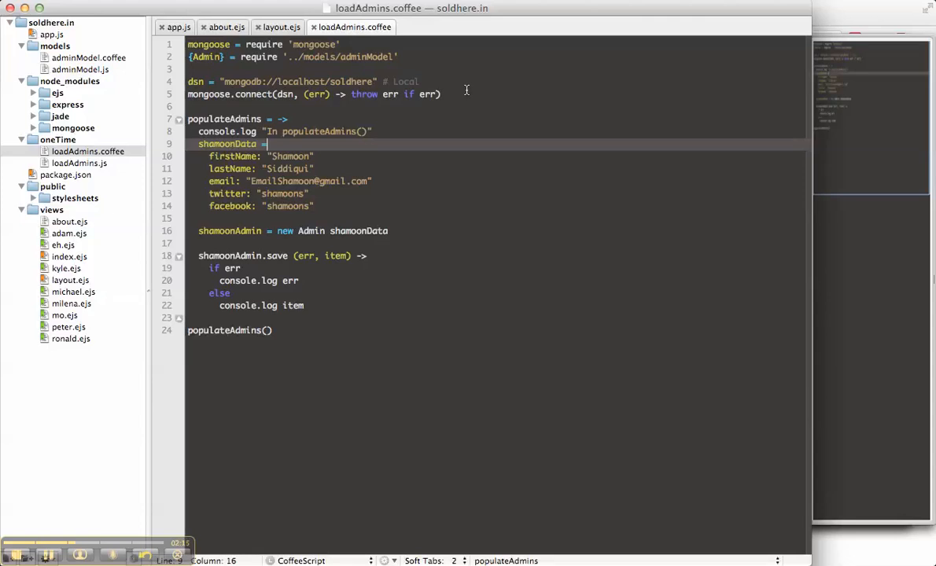
pyautogui.click(179, 27)
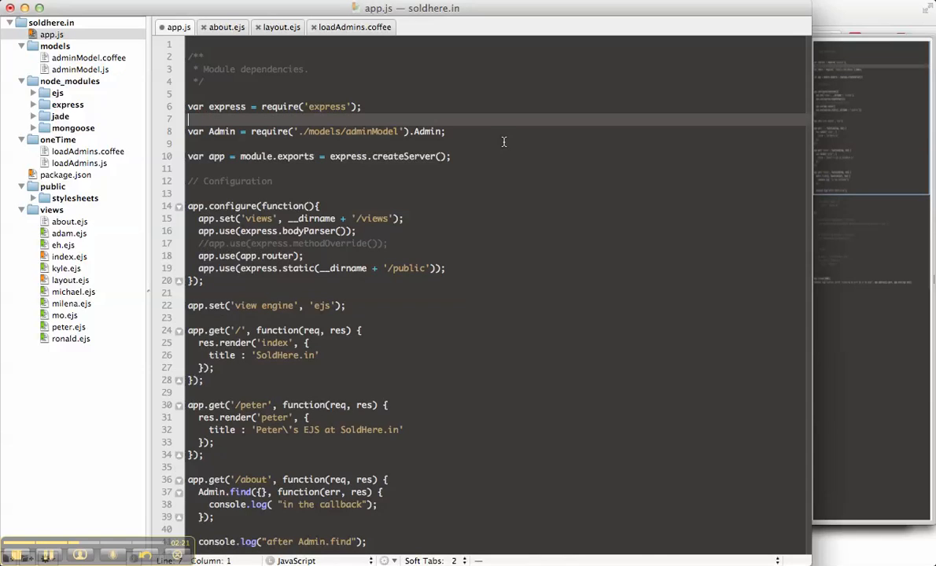
# Step: Add var mongoose = require('mongoose') and finish the dsn line with a semicolon
pyautogui.write('var mongoose = requ')
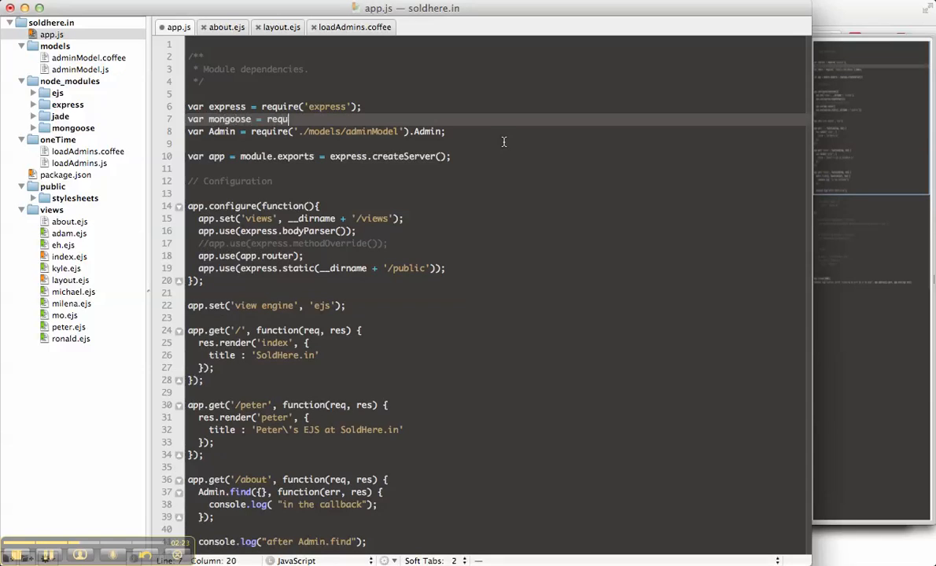
pyautogui.write("ire('m'")
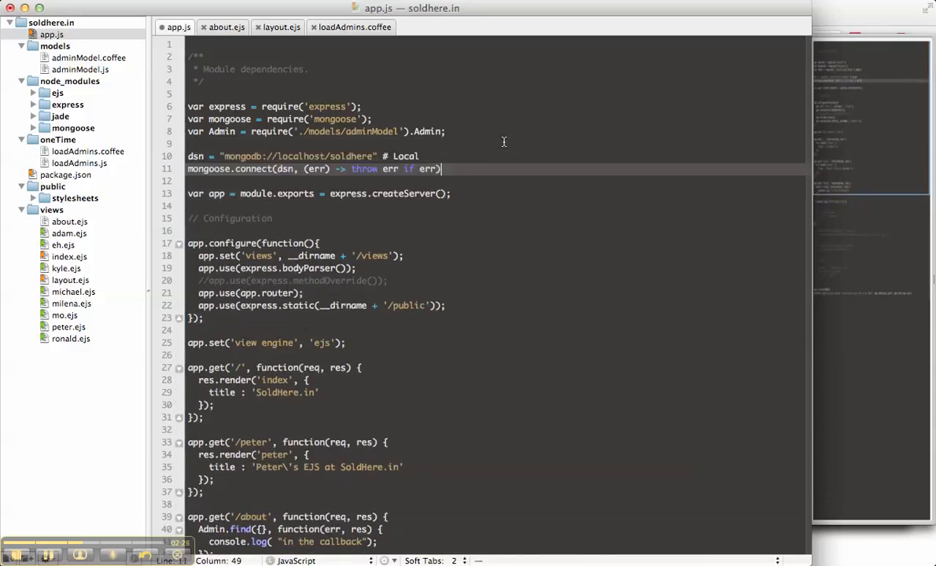
pyautogui.click(409, 156)
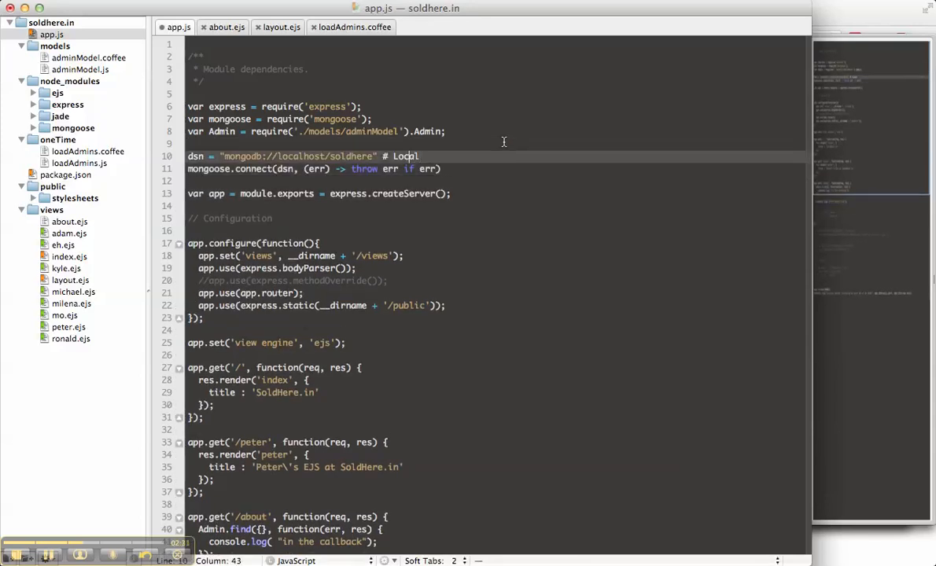
pyautogui.write(';')
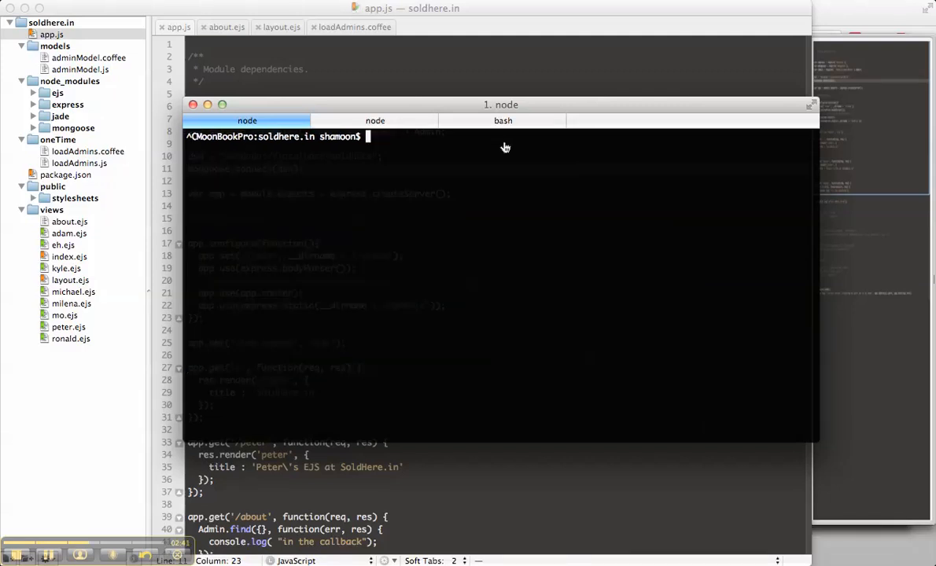
# Step: Restart the node server and switch to the browser to load /about
pyautogui.press('cmd+tab')
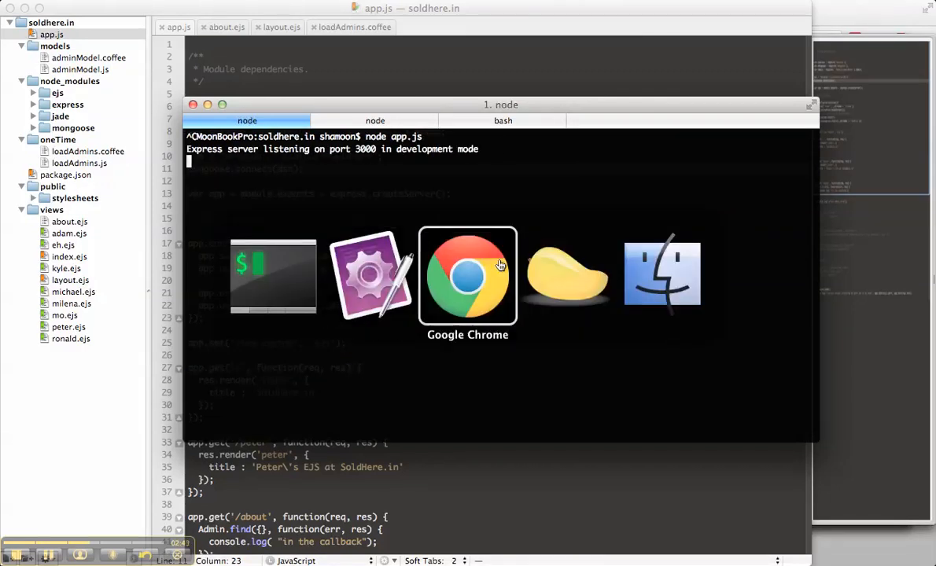
pyautogui.click(467, 276)
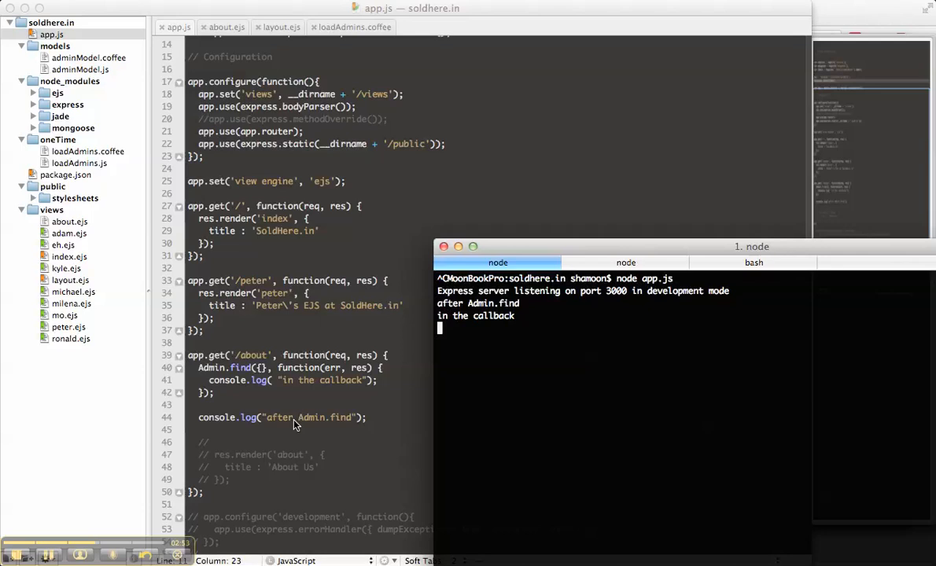
pyautogui.moveTo(350, 388)
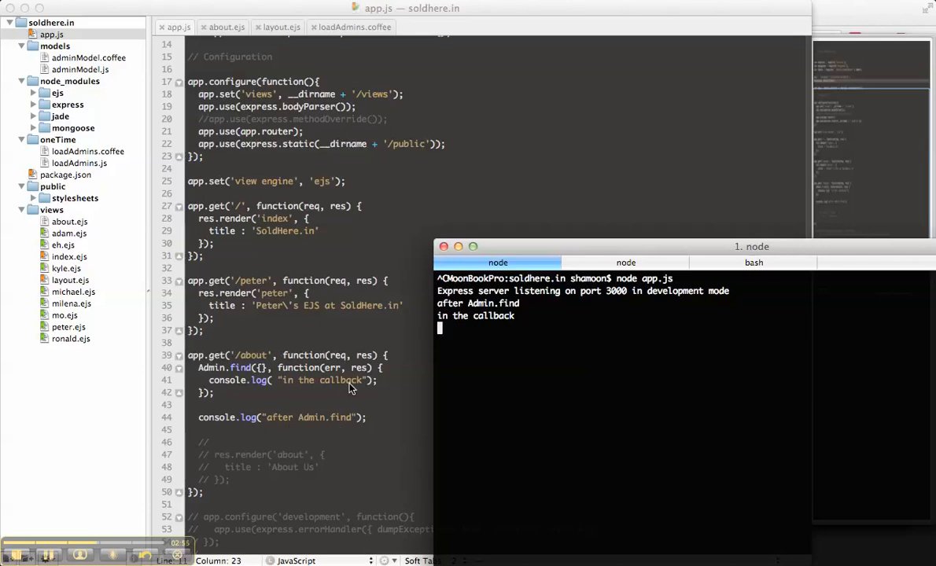
pyautogui.moveTo(210, 373)
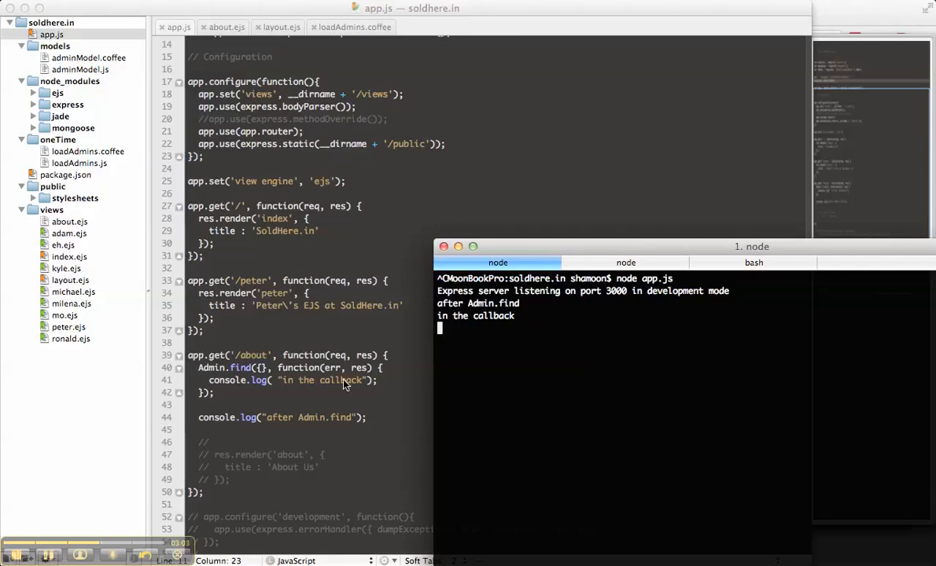
pyautogui.moveTo(409, 443)
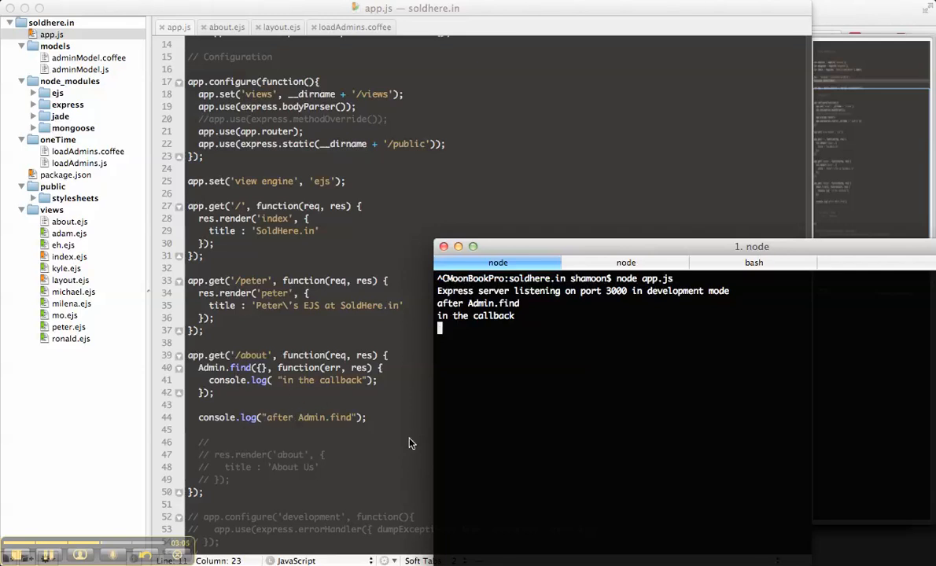
pyautogui.moveTo(332, 385)
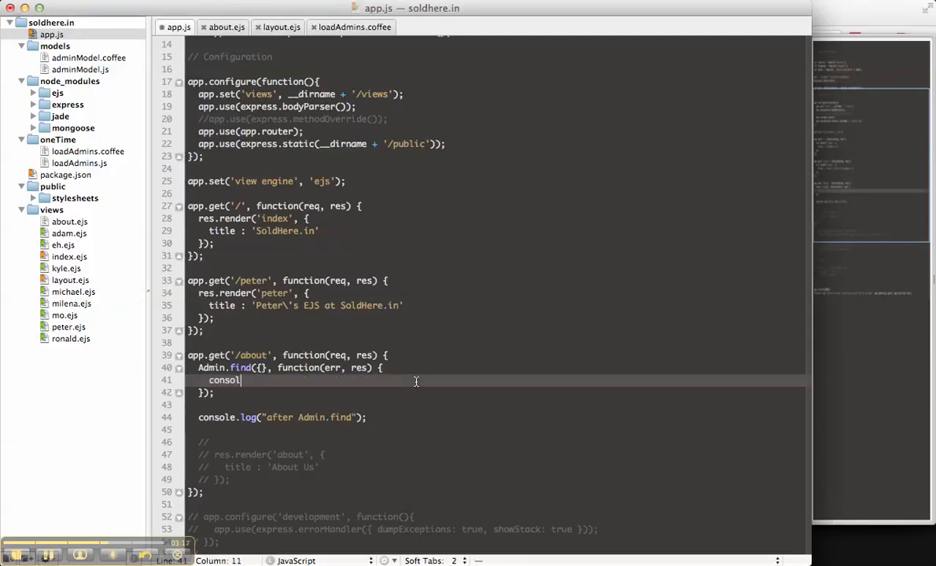
# Step: Add console.log(res), rename the callback's res parameter, and start typing data: result
pyautogui.write('e.log(res)')
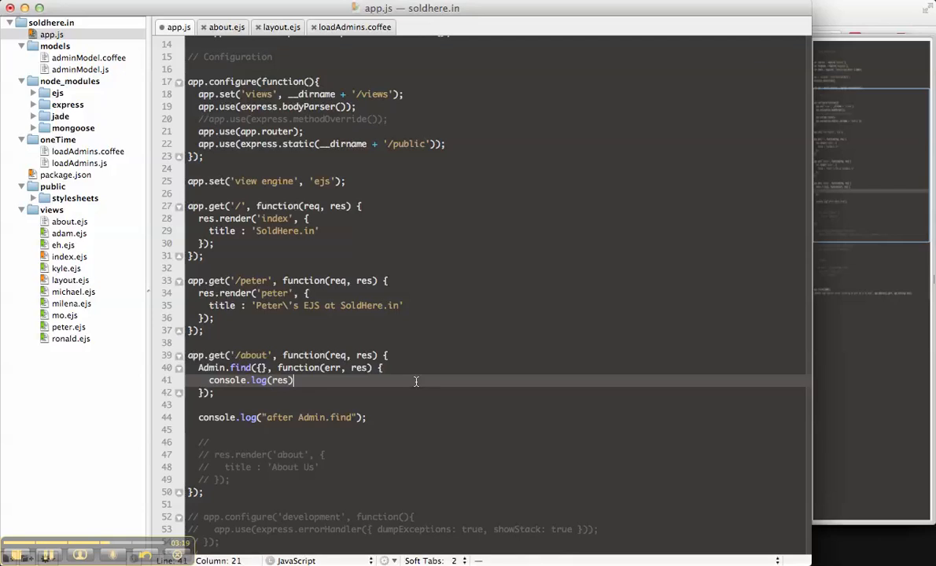
pyautogui.write(';')
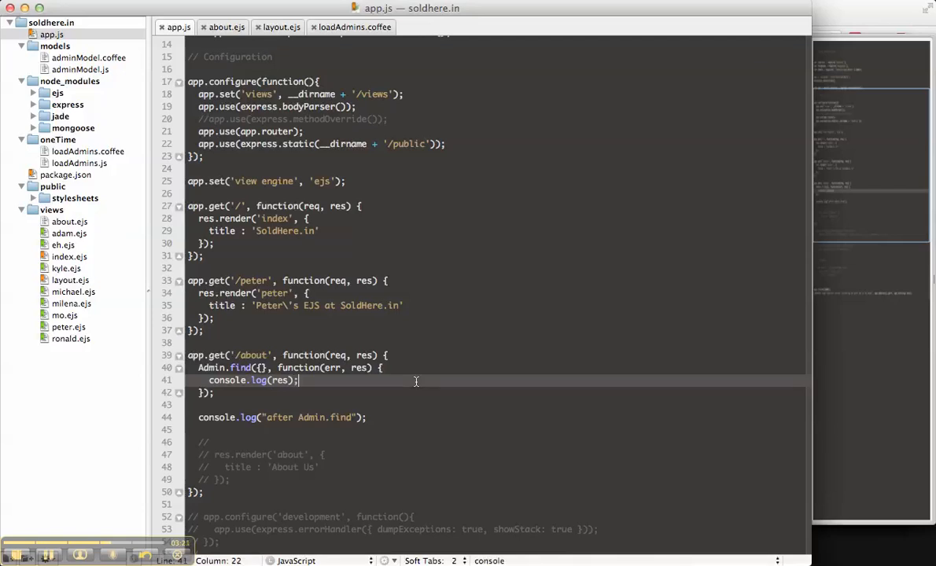
pyautogui.moveTo(359, 373)
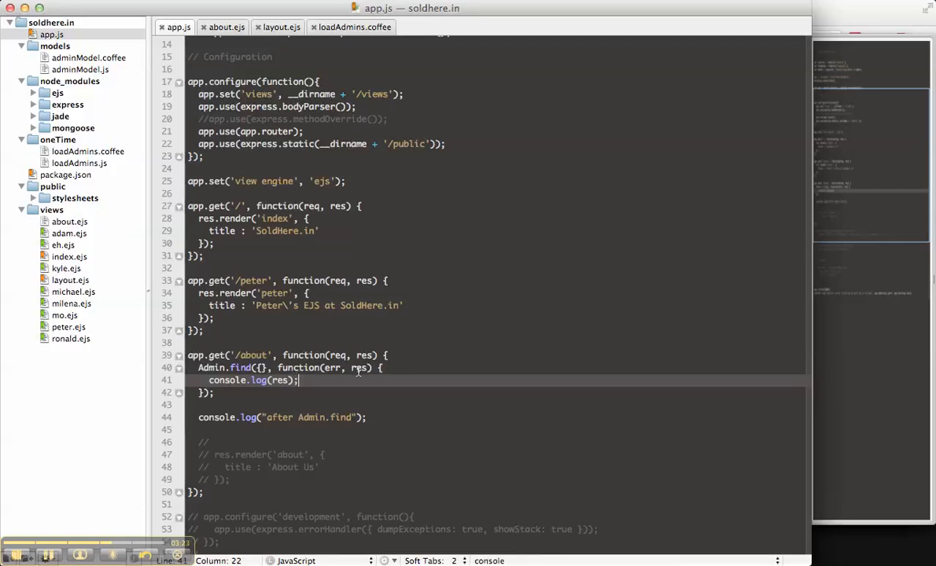
pyautogui.click(370, 368)
pyautogui.write('ult')
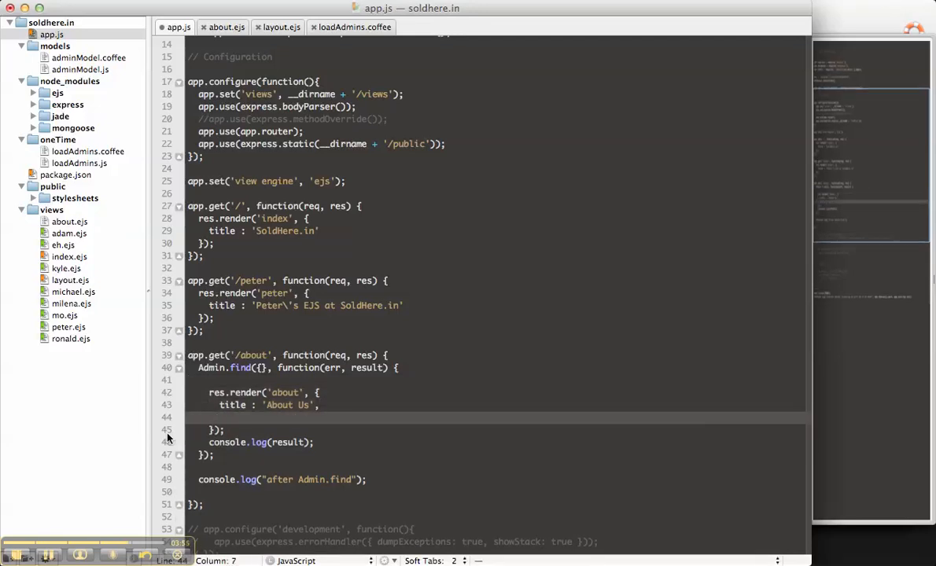
pyautogui.write('data: resu')
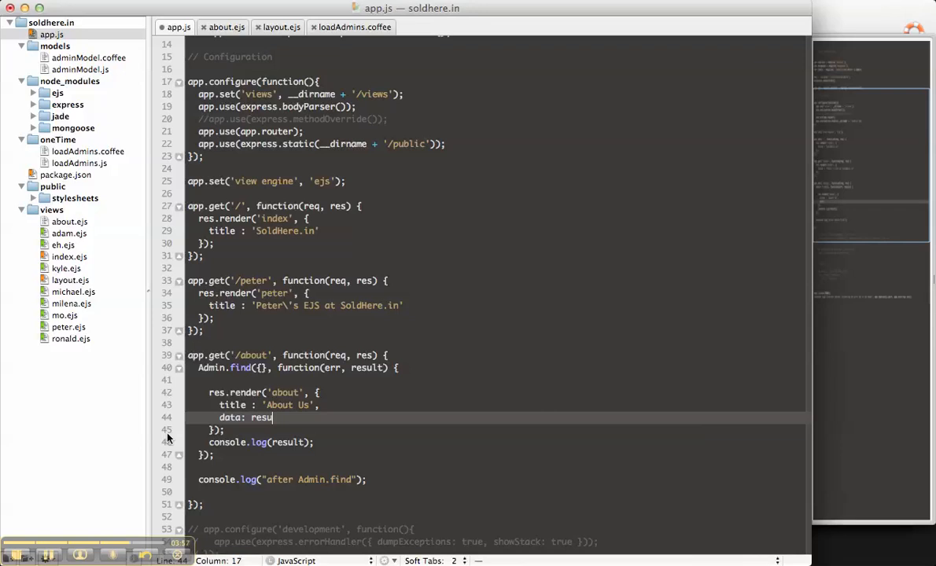